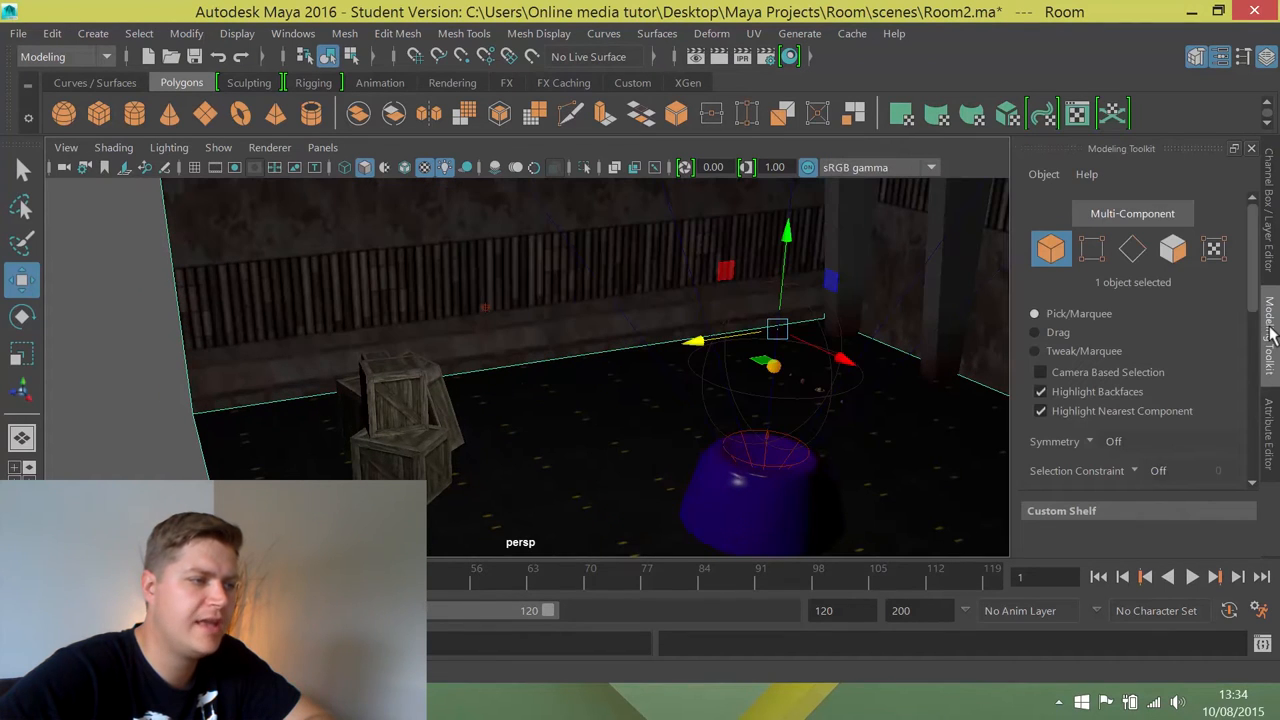
pyautogui.moveTo(1172, 248)
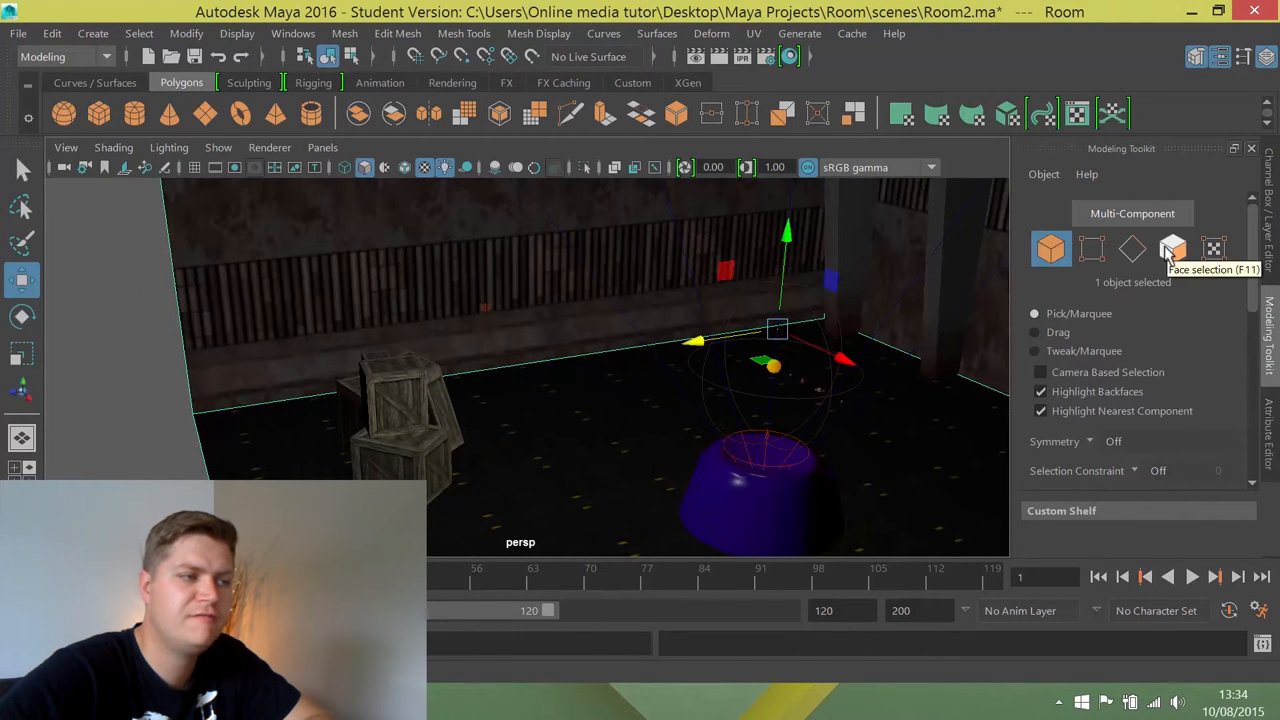
# Step: Switch the Modeling Toolkit to Face selection mode for the room object
pyautogui.click(1172, 248)
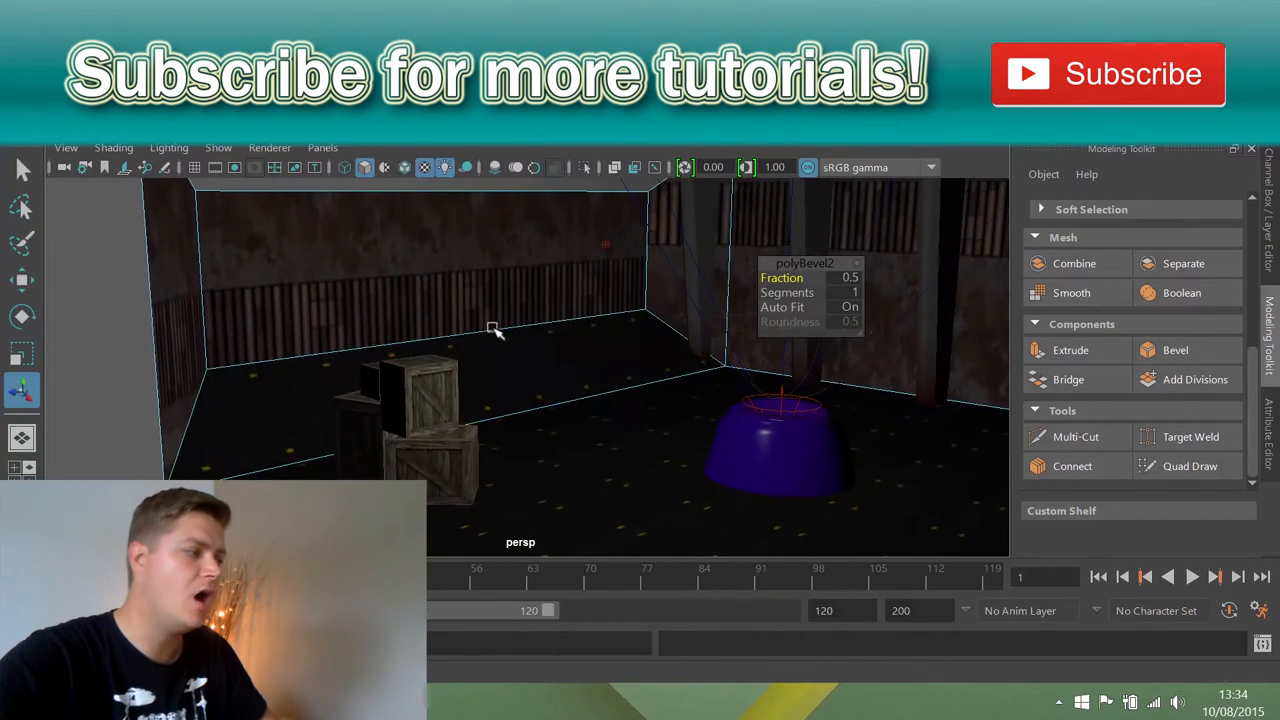
# Step: Set the polyBevel2 fraction to 0.2 and select the side wall face
pyautogui.moveTo(496, 330); pyautogui.dragTo(610, 336)
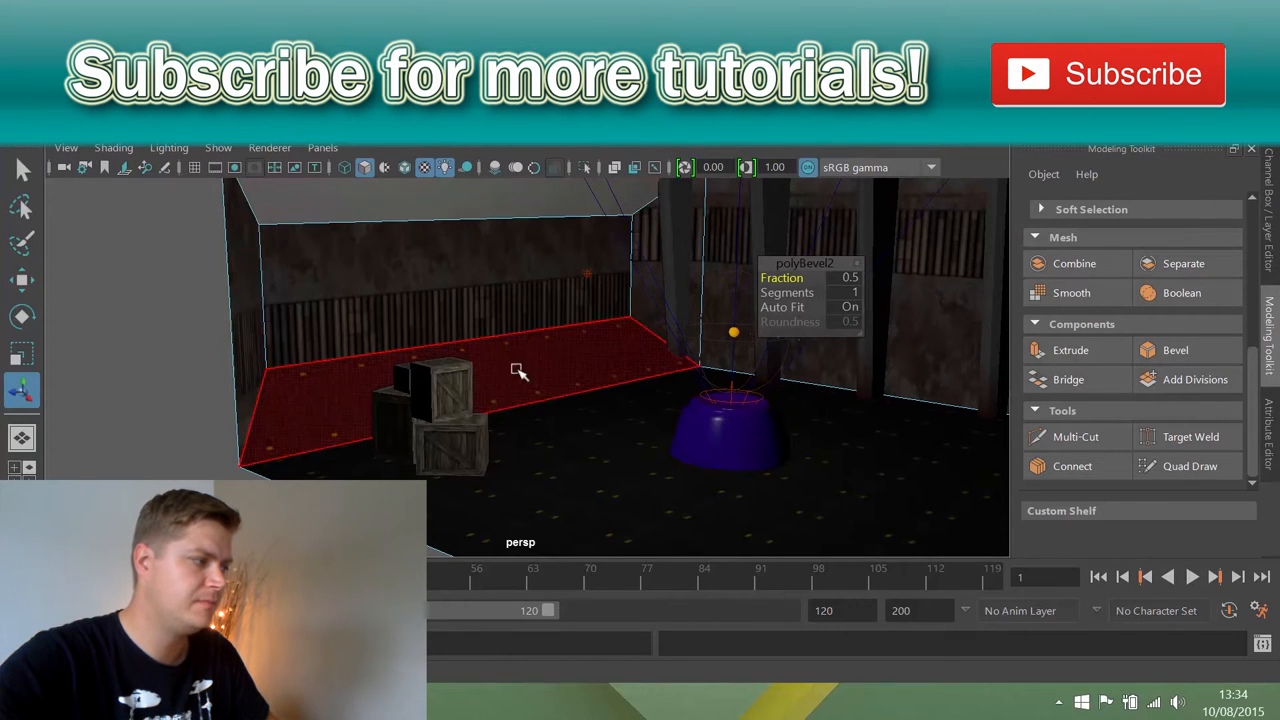
pyautogui.moveTo(516, 370); pyautogui.dragTo(264, 350)
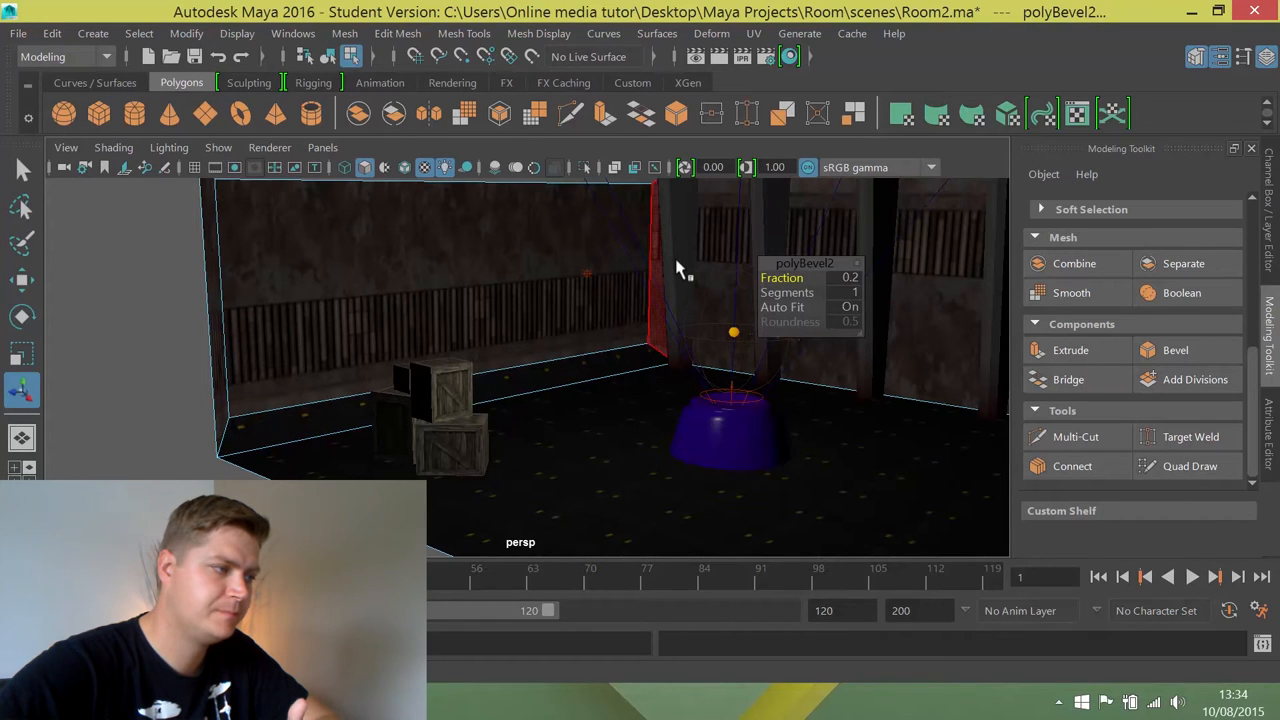
pyautogui.click(380, 260)
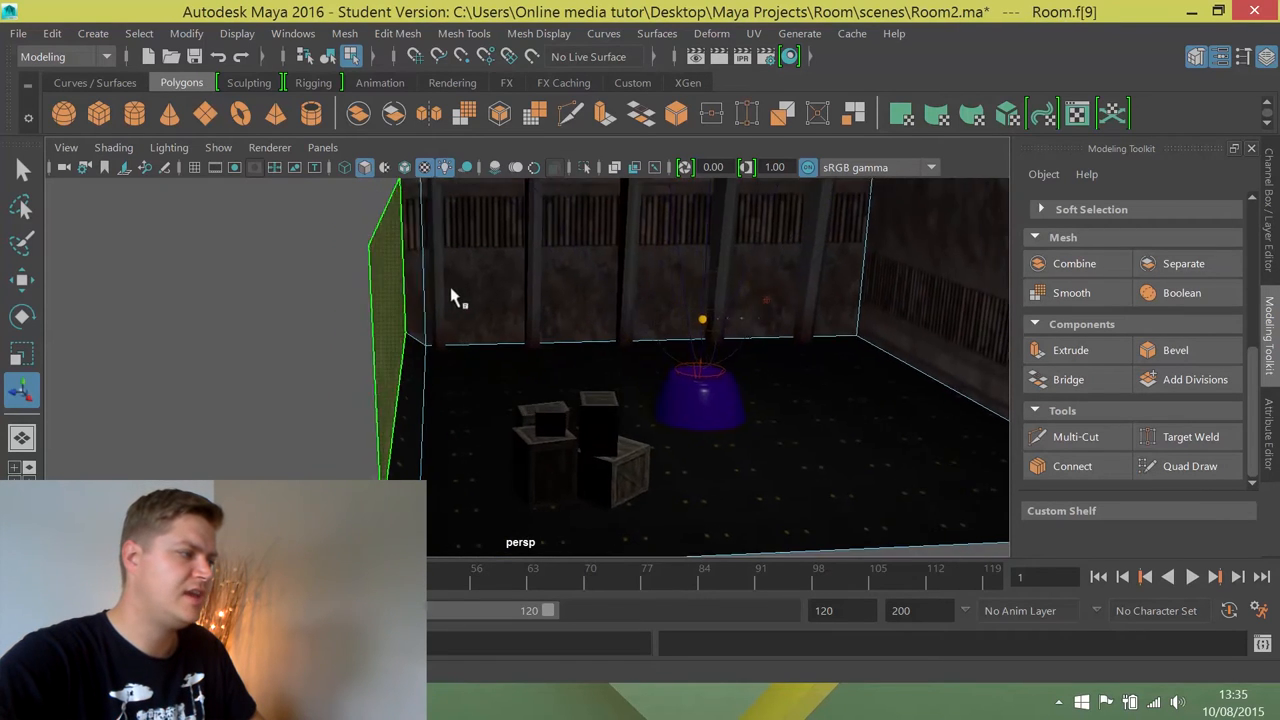
pyautogui.moveTo(450, 300); pyautogui.dragTo(390, 284)
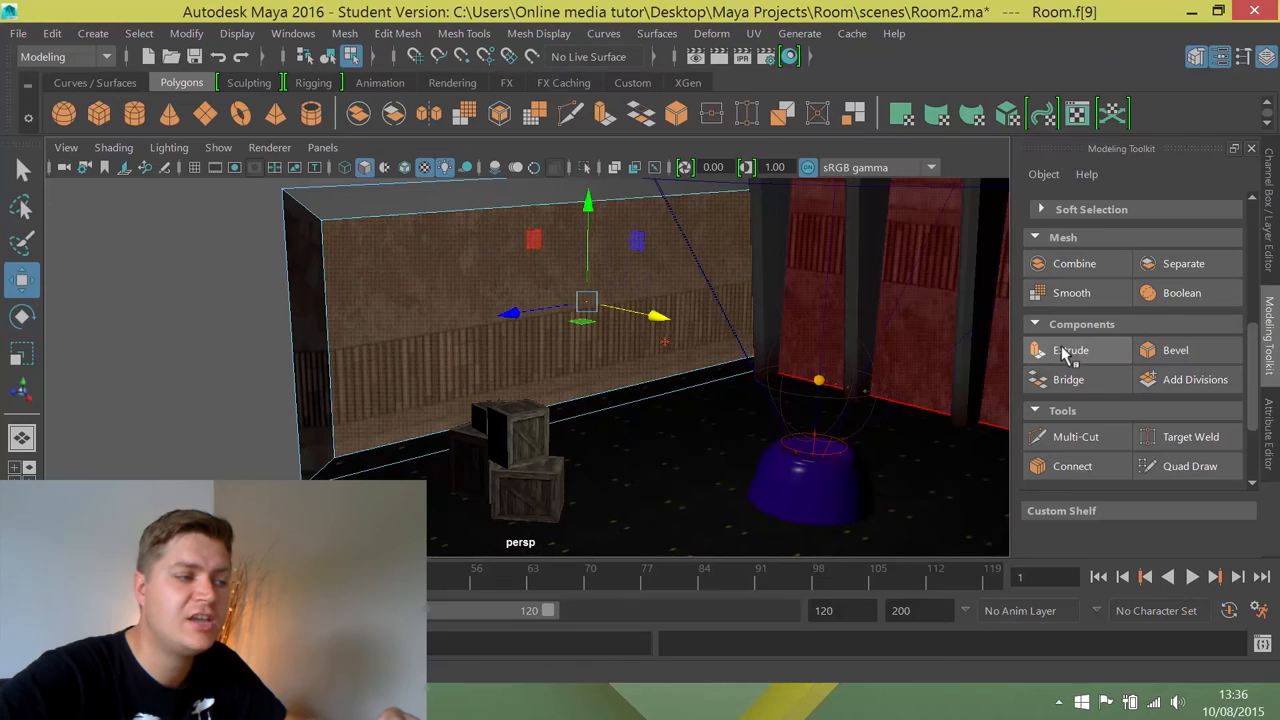
pyautogui.moveTo(1070, 350)
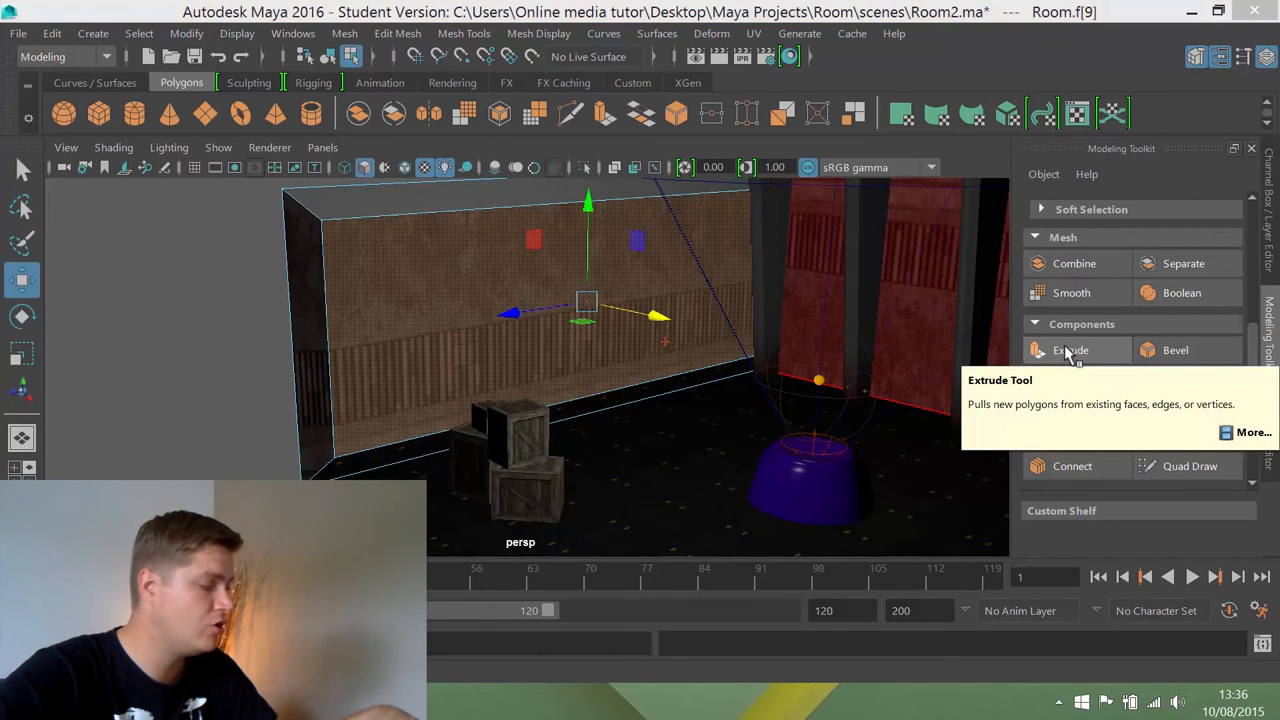
# Step: Extrude the selected wall face in place with Ctrl+E, thickness and offset at zero
pyautogui.press('ctrl+e')
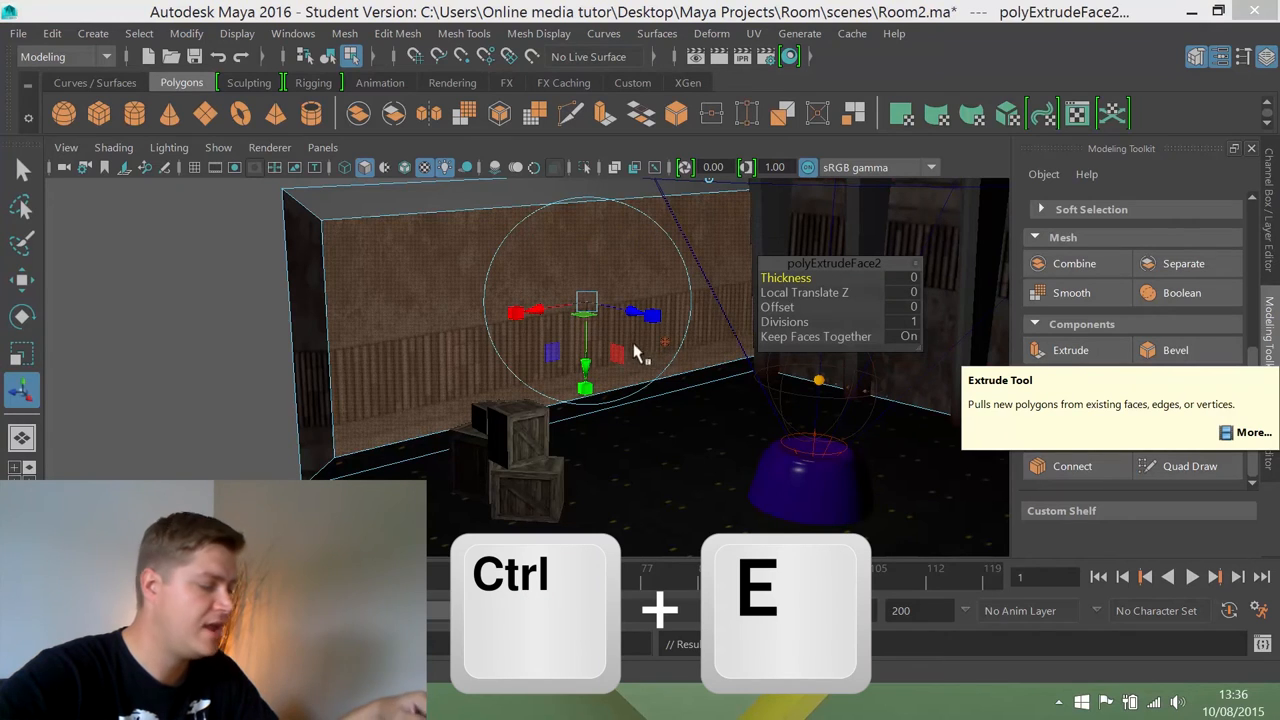
pyautogui.press('Ctrl+E')
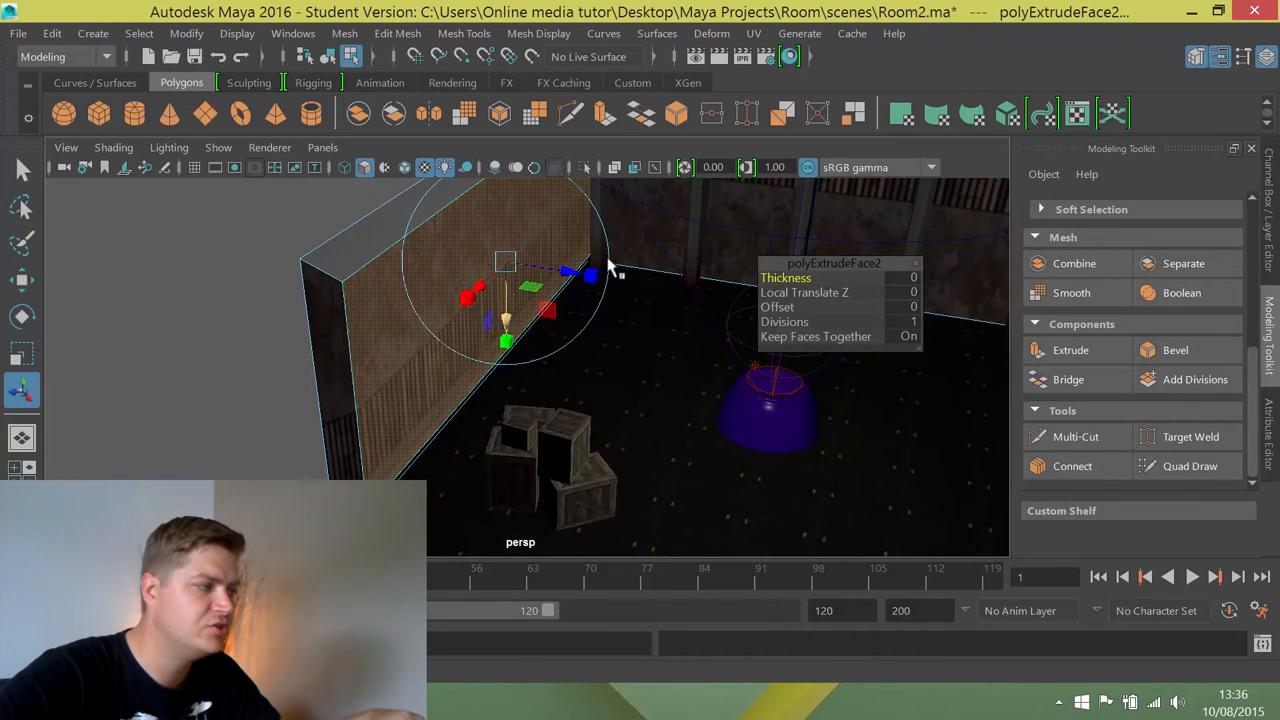
pyautogui.moveTo(240, 212)
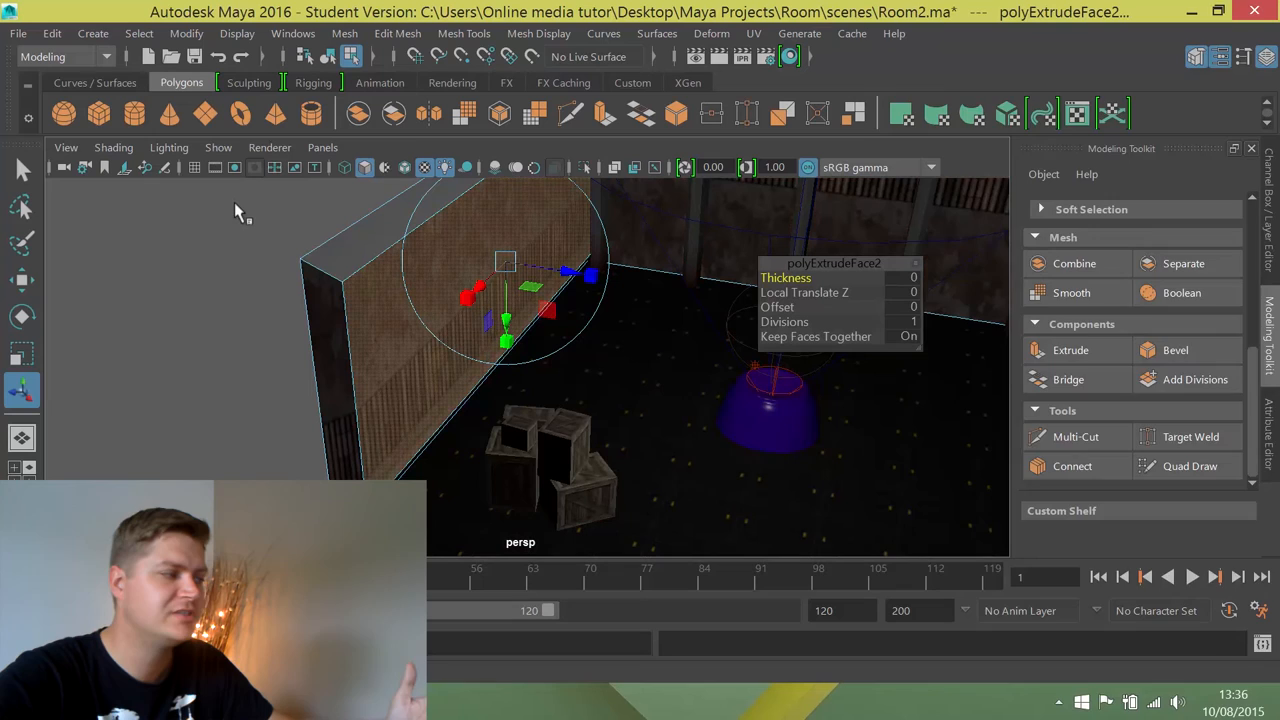